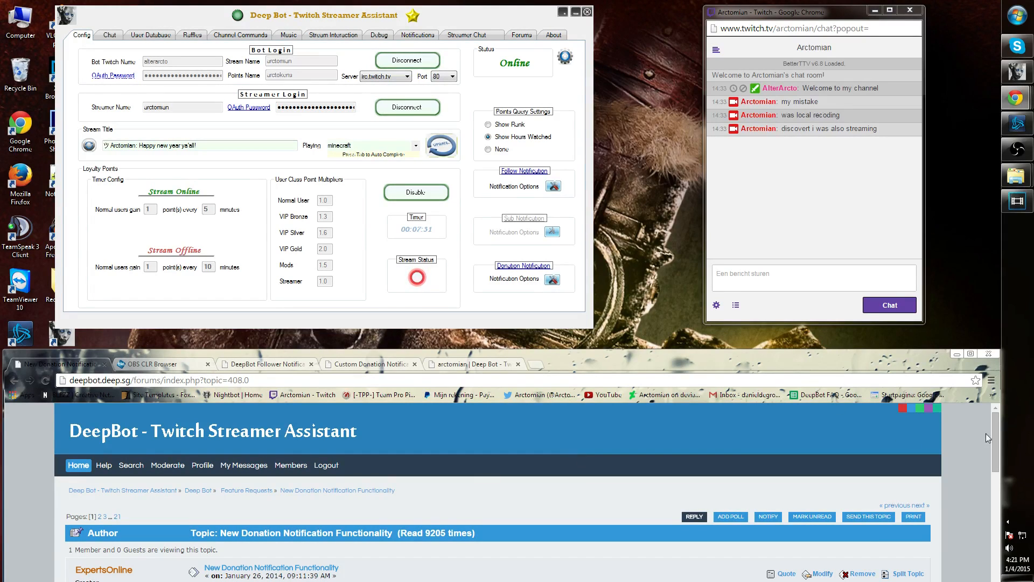
# Step: Highlight the forum's required-info list: stream name, donation e-mail and currency
pyautogui.scroll(-3)
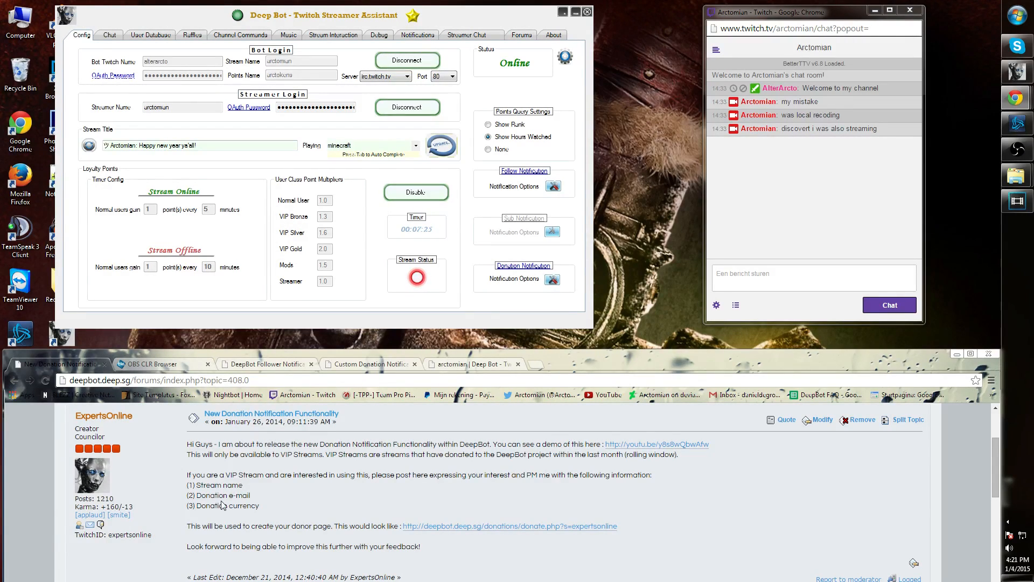
pyautogui.moveTo(220, 516)
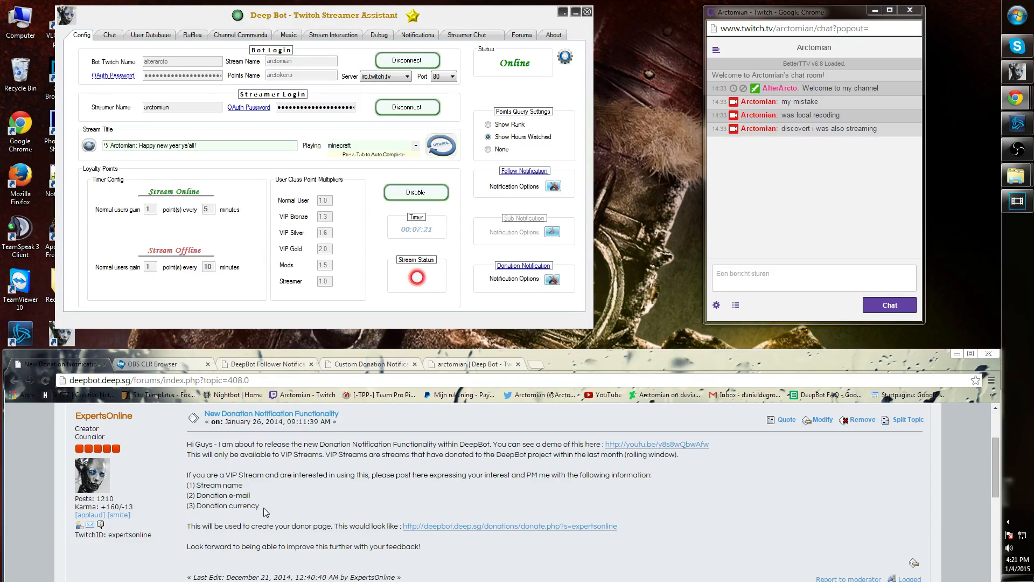
pyautogui.moveTo(186, 485); pyautogui.dragTo(261, 505)
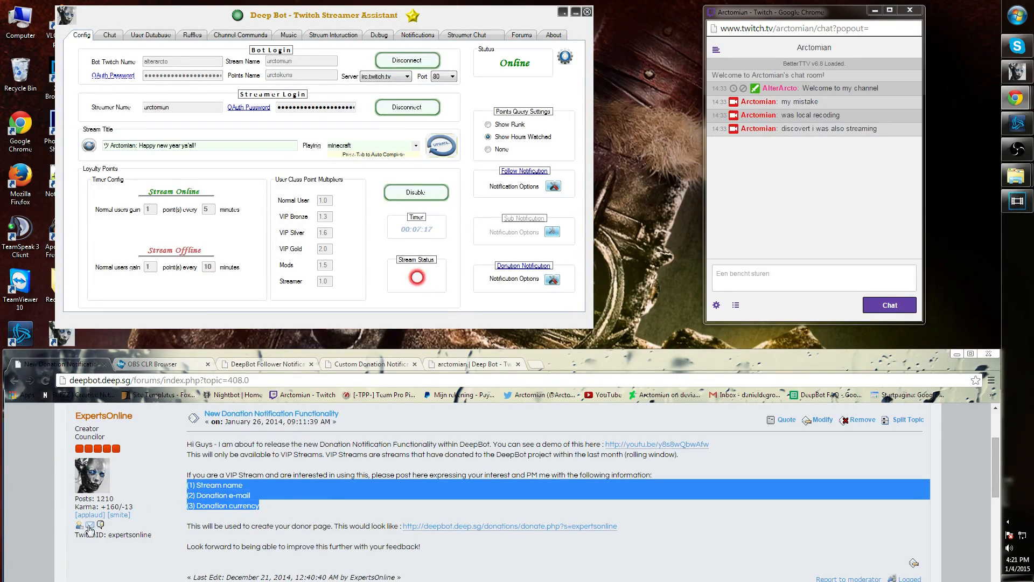
pyautogui.moveTo(90, 524)
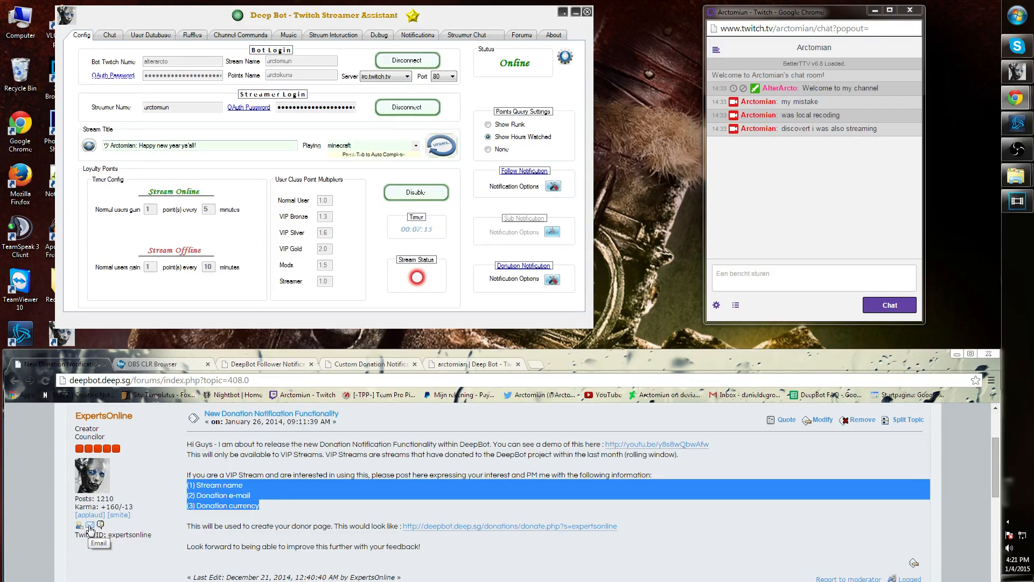
pyautogui.moveTo(117, 471)
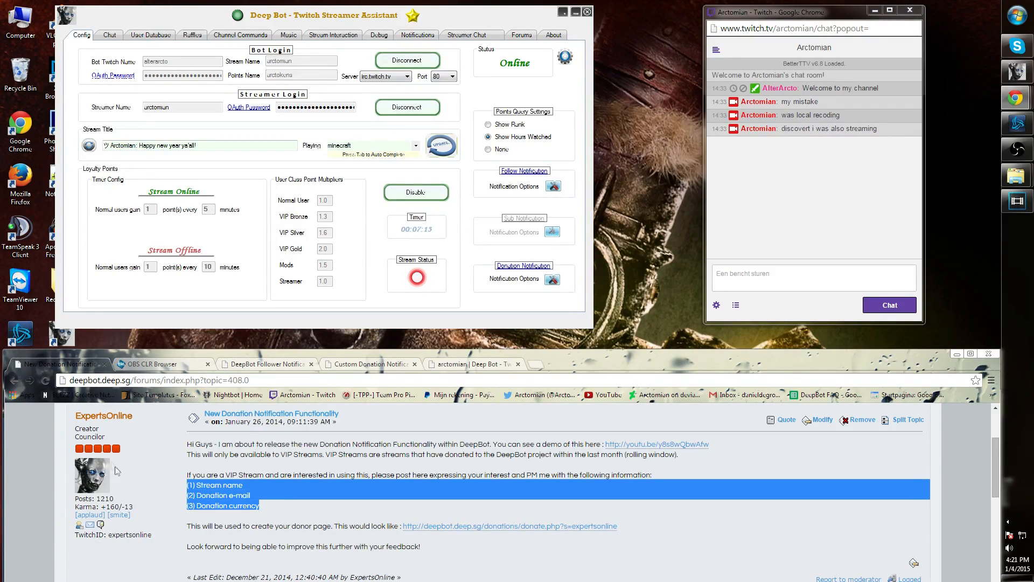
pyautogui.moveTo(154, 516)
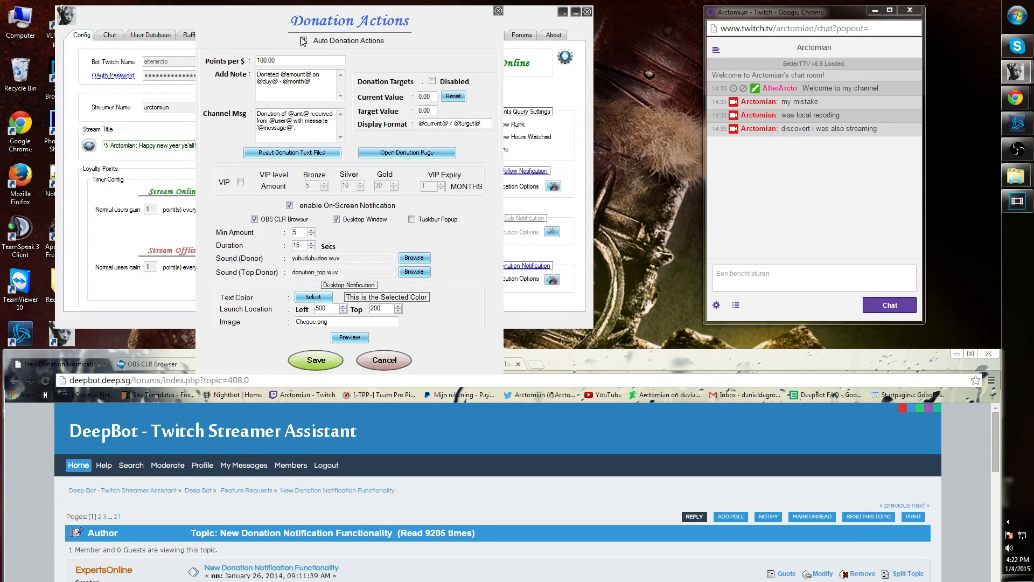
pyautogui.click(303, 40)
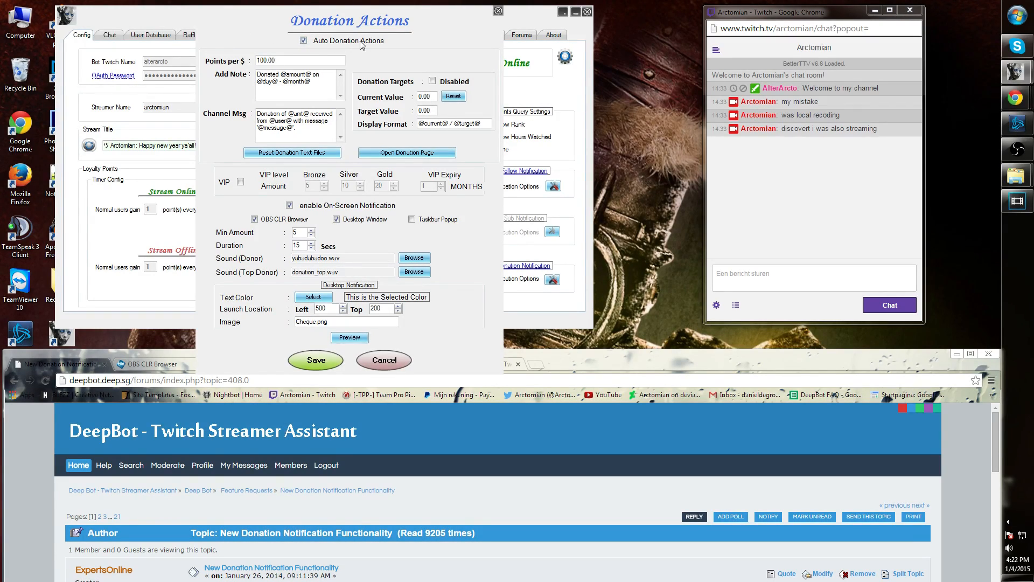
pyautogui.moveTo(240, 66)
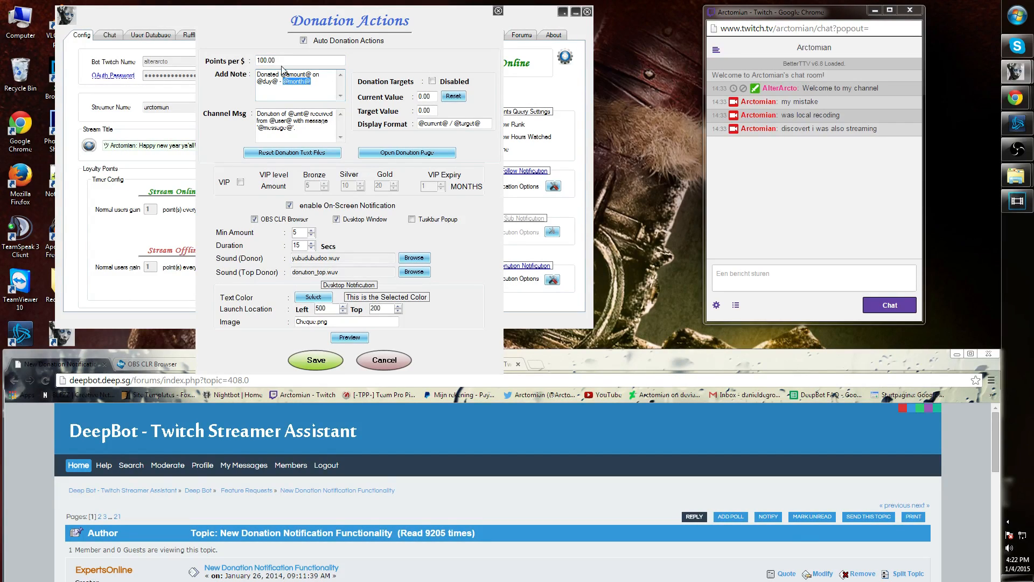
pyautogui.doubleClick(294, 74)
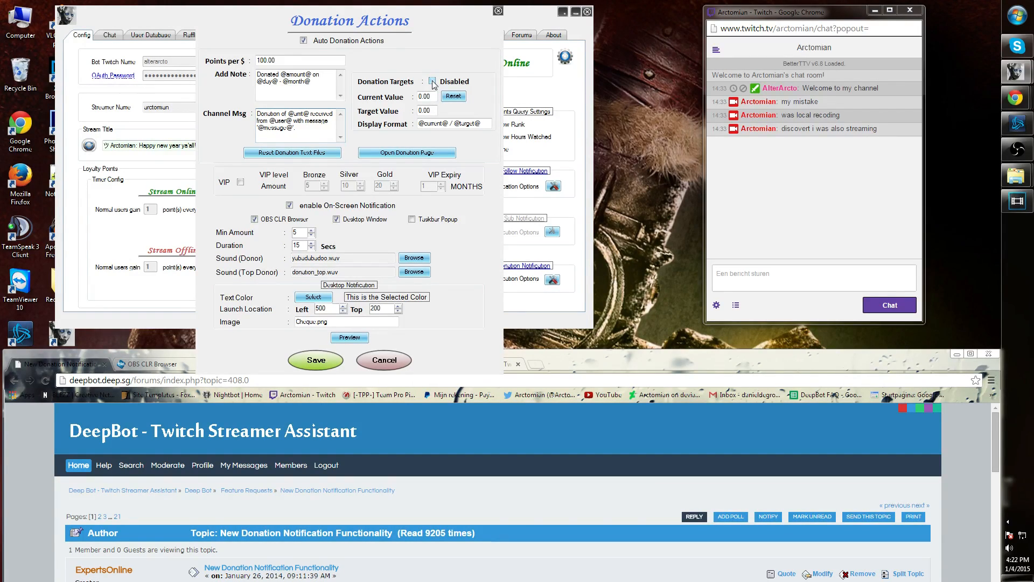
# Step: Toggle the Donation Targets tracking option
pyautogui.click(432, 81)
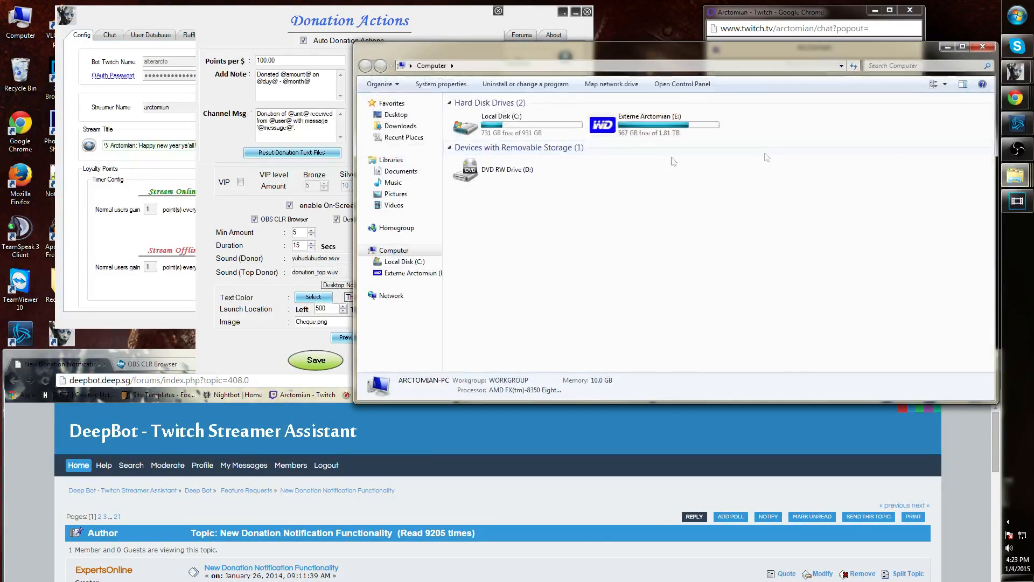
# Step: Browse Local Disk C: to DeepBot's obs folder of tracker text files
pyautogui.doubleClick(501, 124)
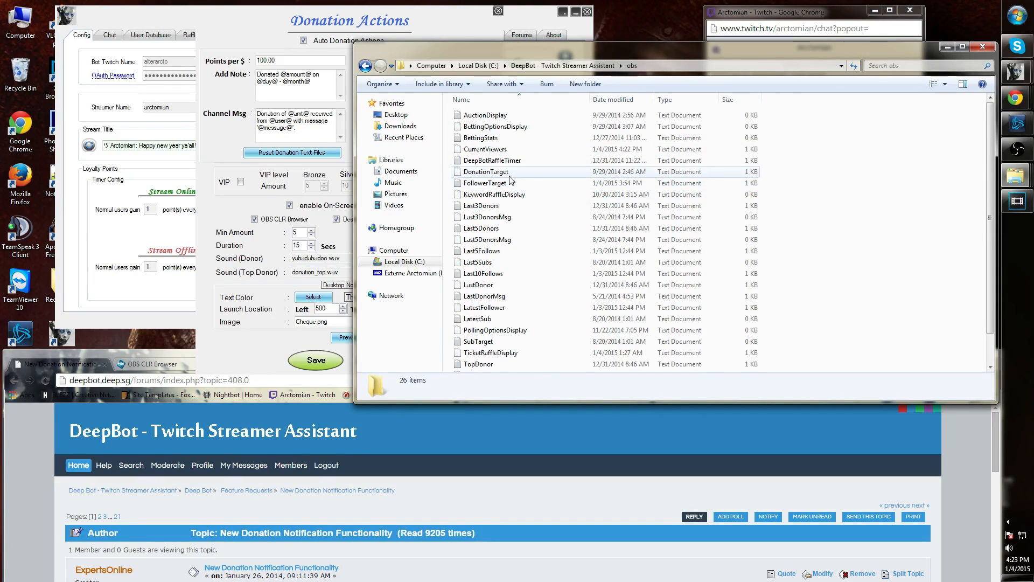
pyautogui.moveTo(511, 181)
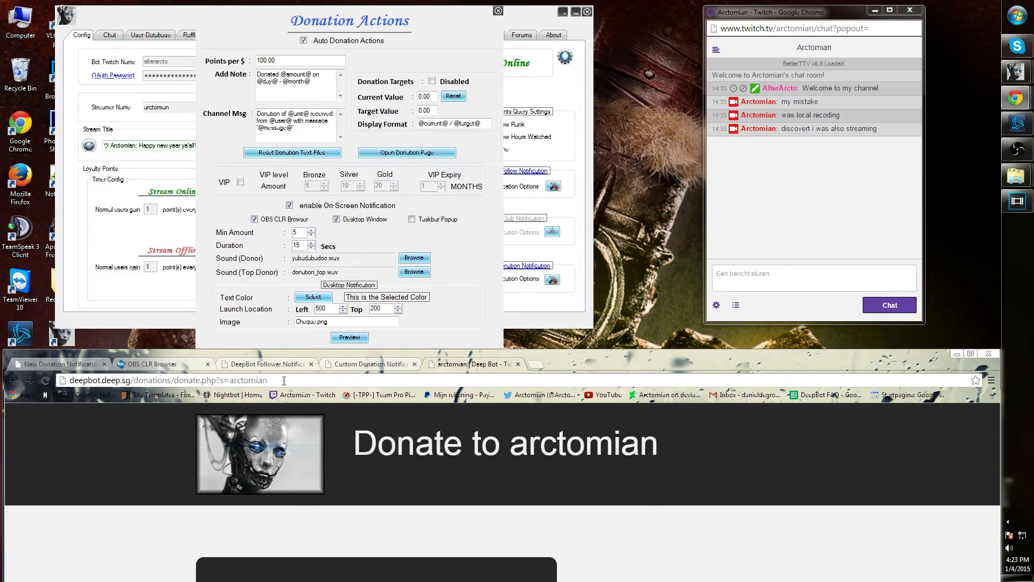
# Step: Clear the streamer name from the end of the donation page address
pyautogui.doubleClick(247, 380)
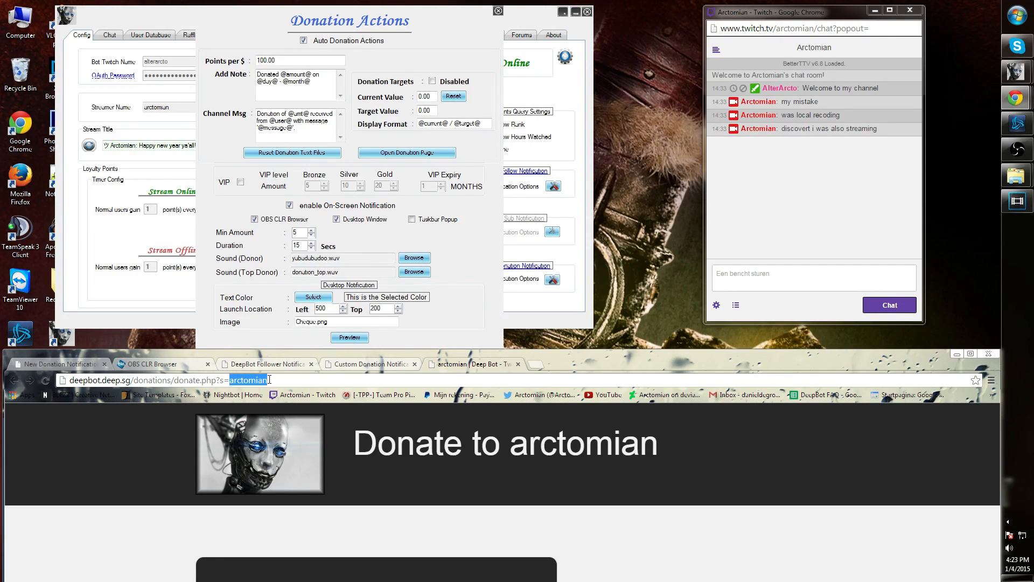
pyautogui.write('ex')
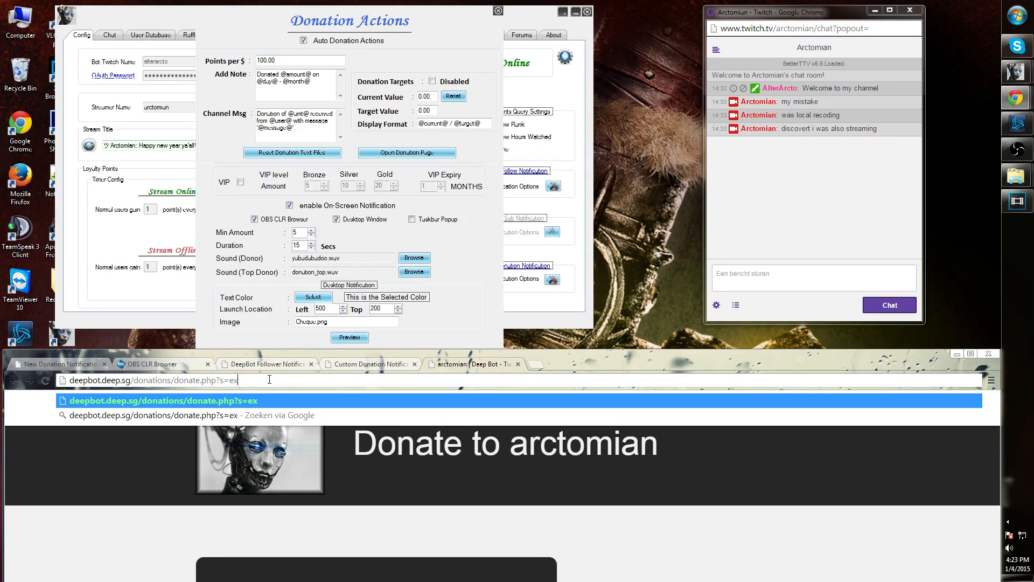
pyautogui.press('Backspace')
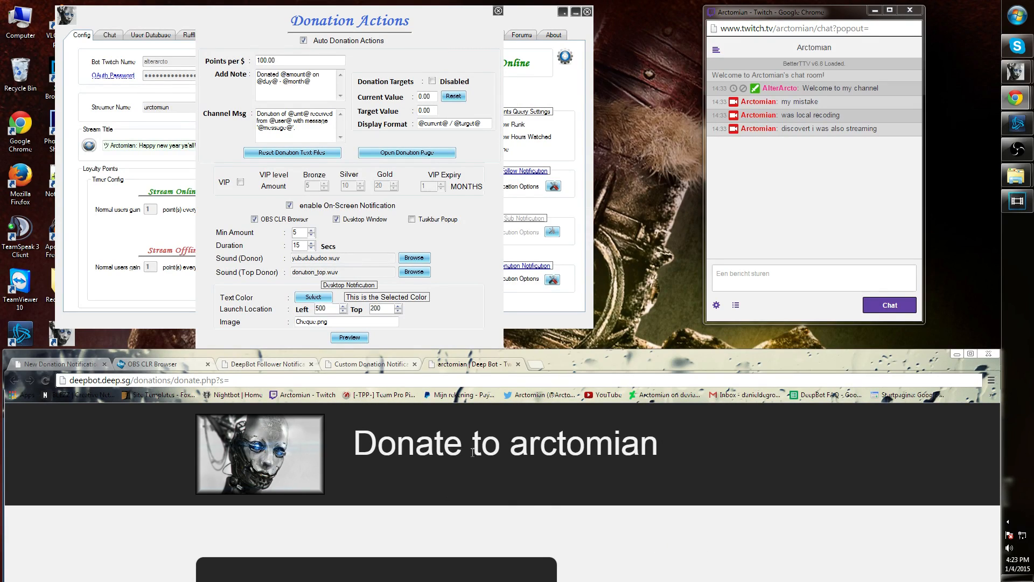
pyautogui.moveTo(625, 486)
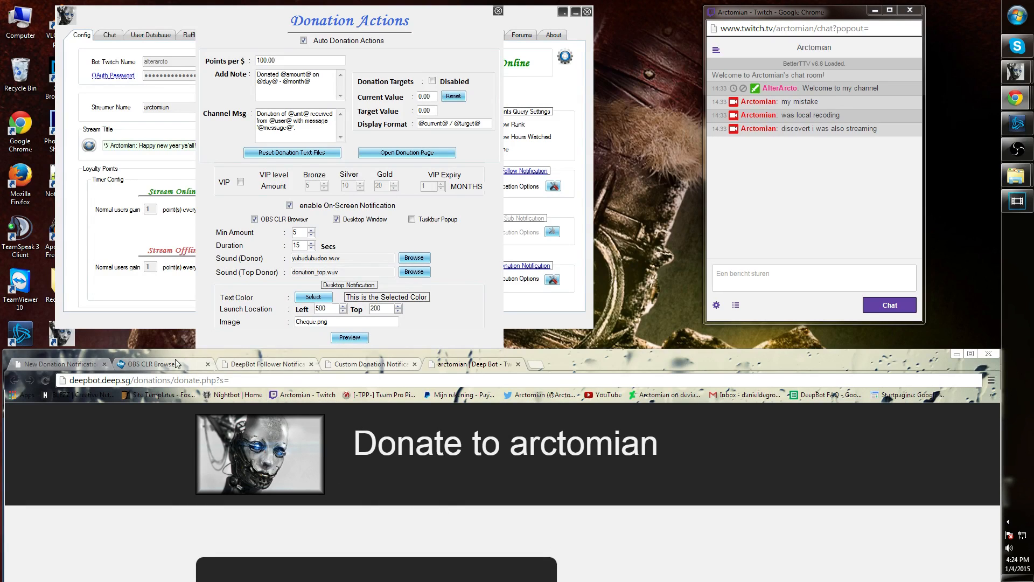
# Step: View the OBS CLR Browser wiki's Setup section with the notification URLs
pyautogui.click(158, 363)
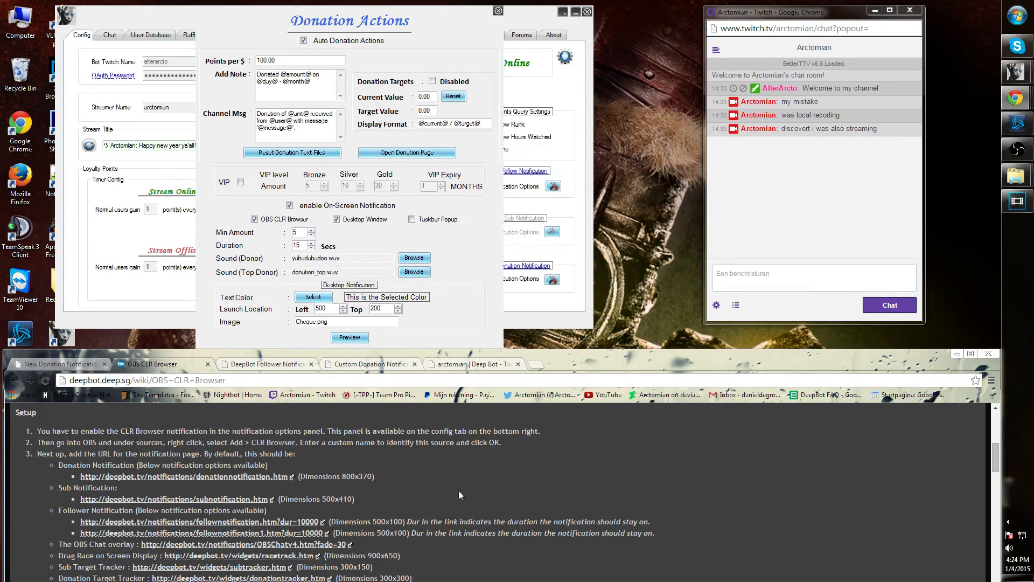
pyautogui.scroll(-3)
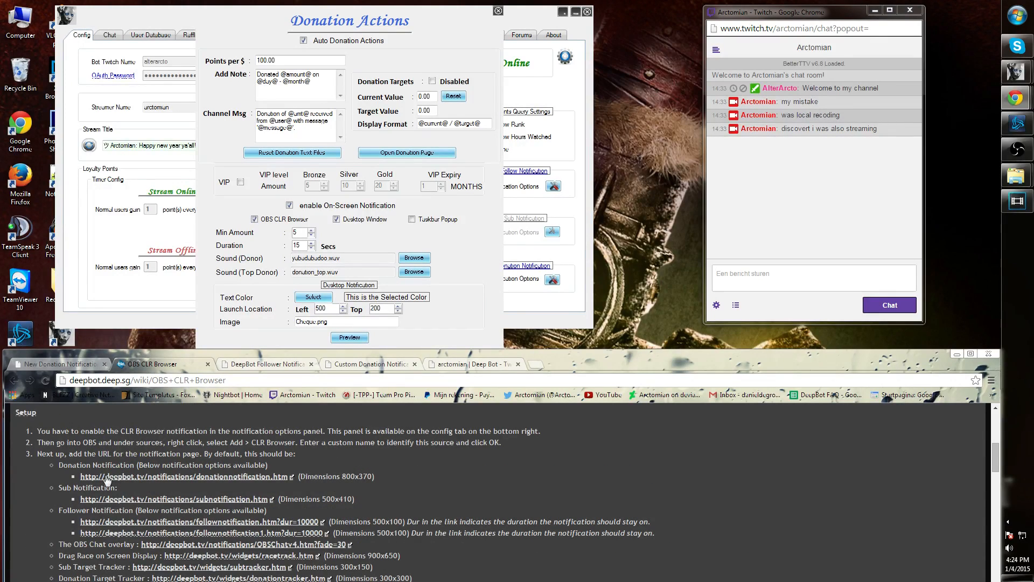
pyautogui.moveTo(210, 503)
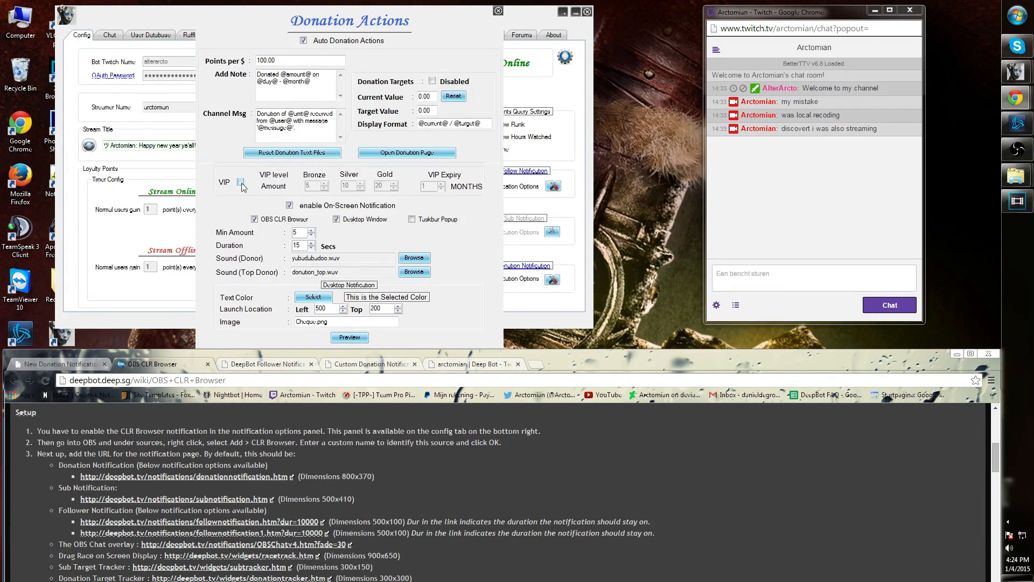
# Step: Enable VIP rewards for donors with a 2-month VIP expiry and adjust the minimum notification amount
pyautogui.click(298, 61)
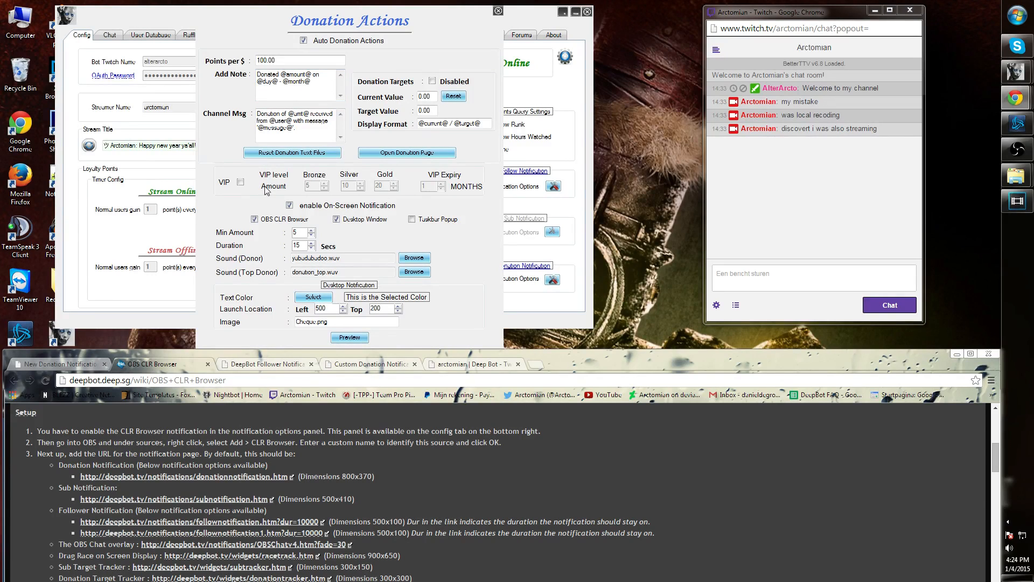
pyautogui.click(240, 182)
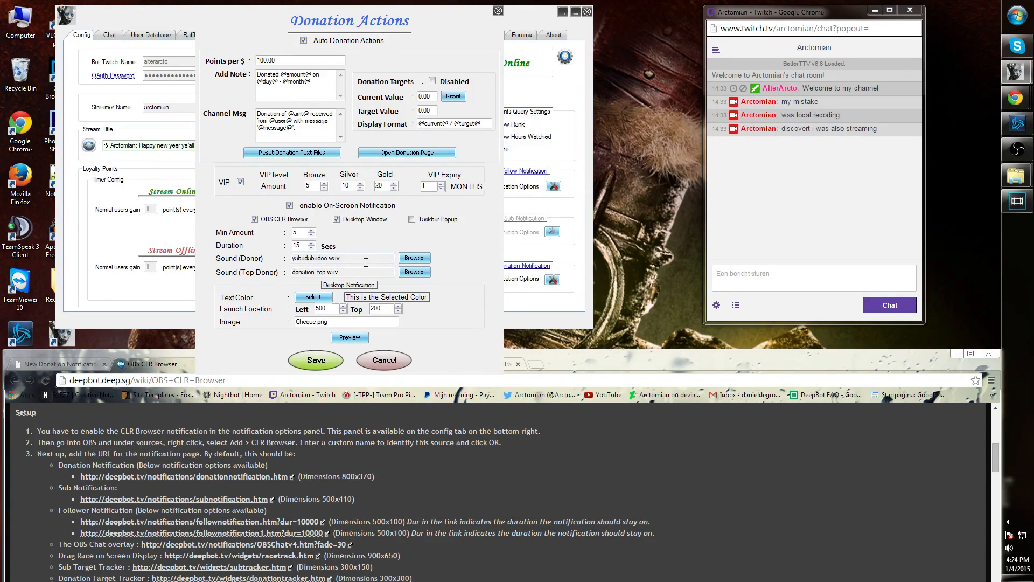
pyautogui.click(441, 183)
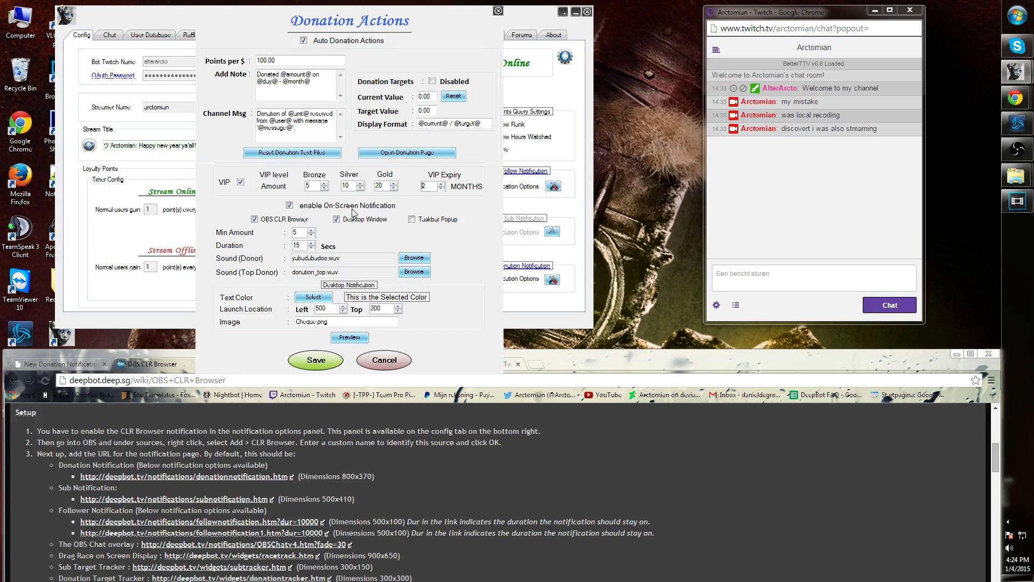
pyautogui.click(255, 219)
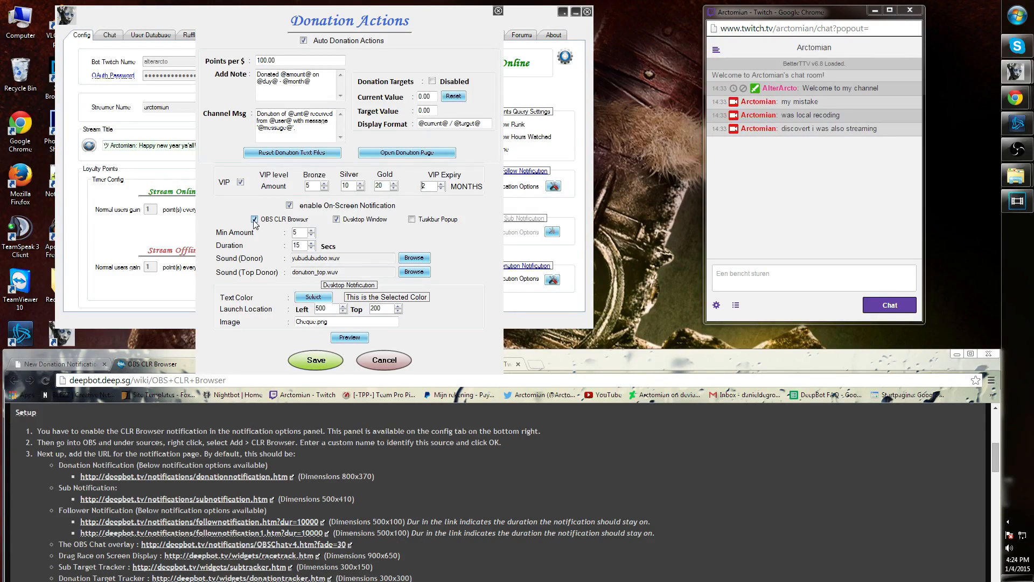
pyautogui.click(336, 219)
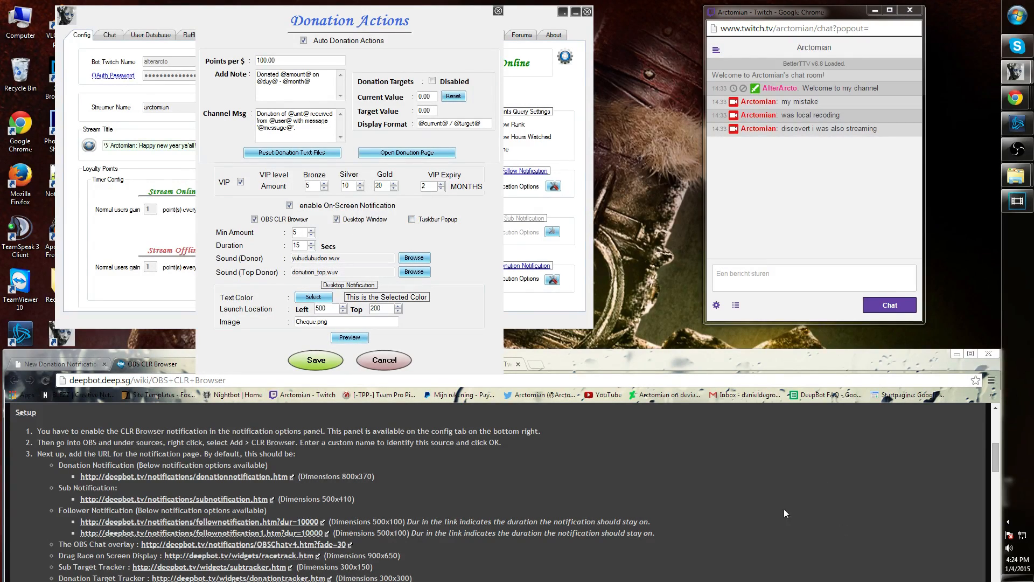
pyautogui.moveTo(453, 236)
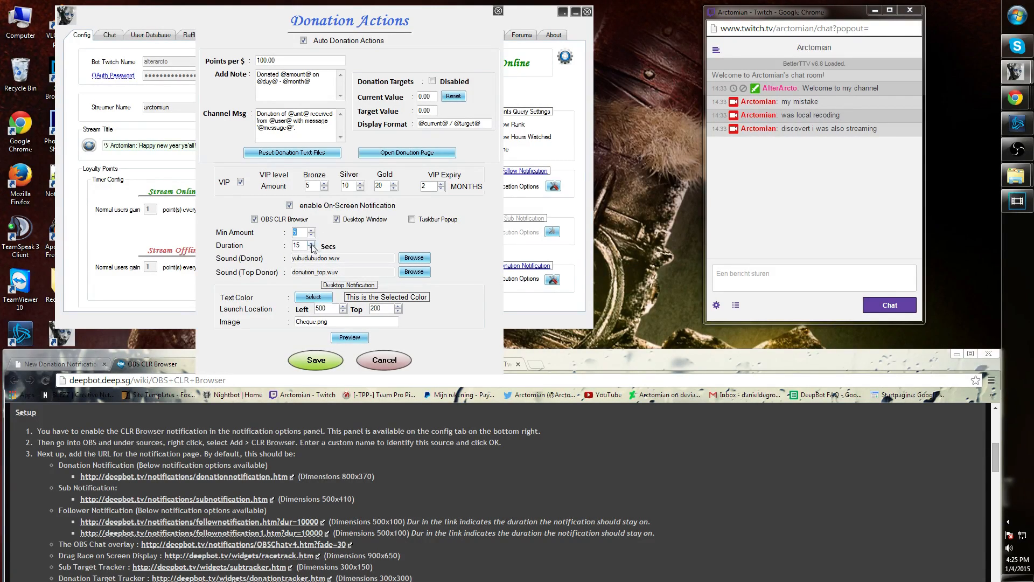
pyautogui.moveTo(351, 246)
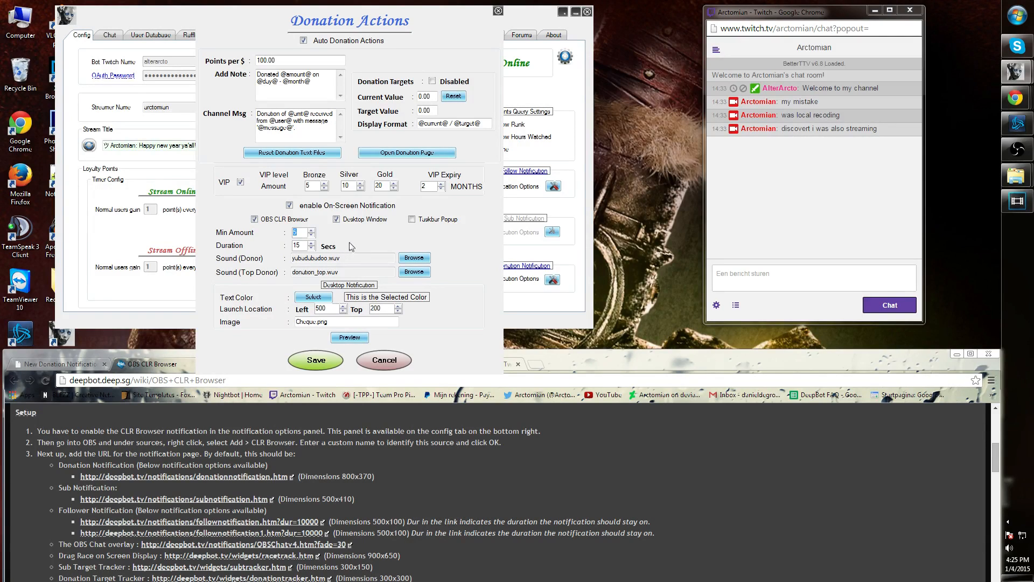
pyautogui.moveTo(343, 248)
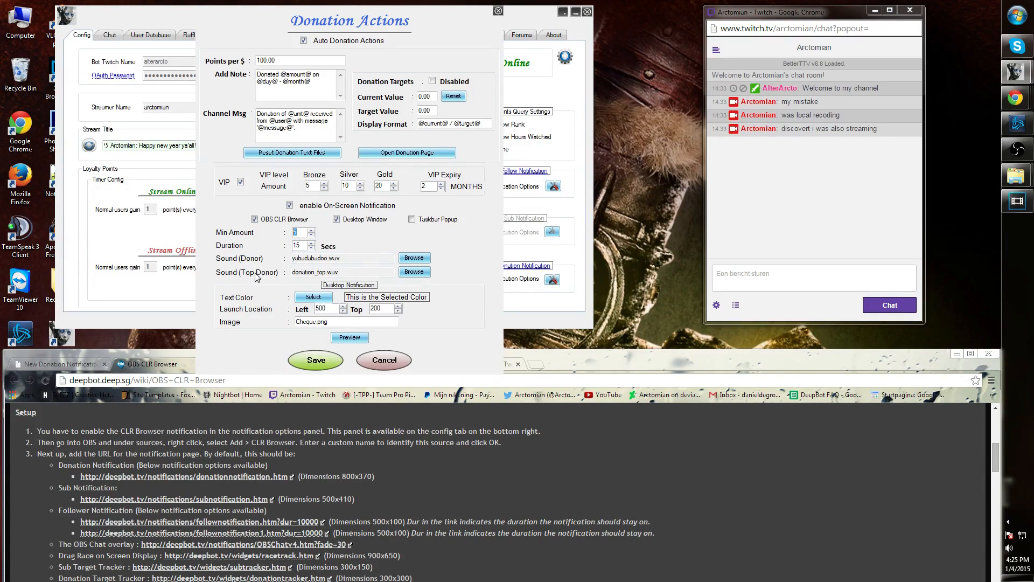
pyautogui.click(342, 272)
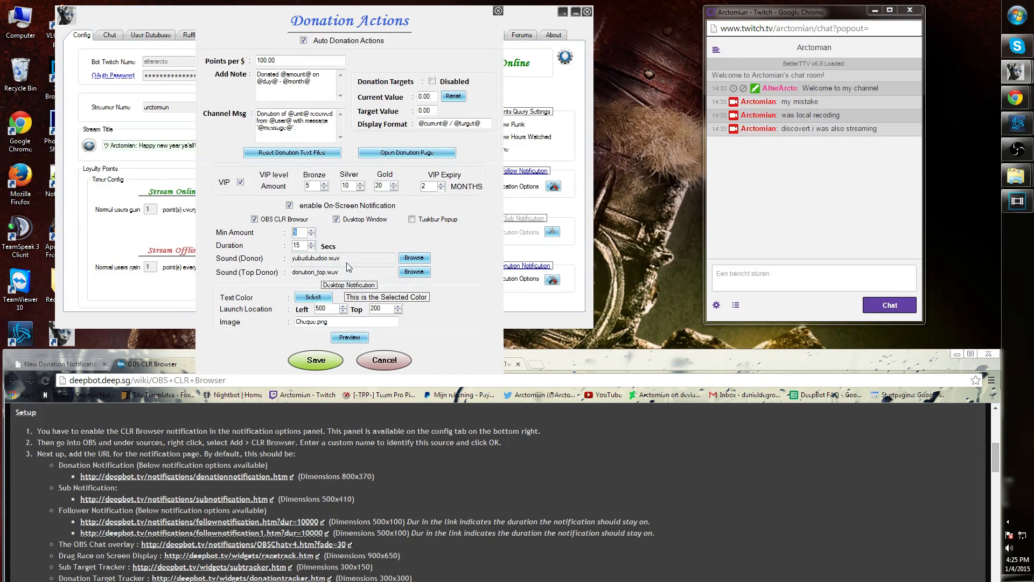
pyautogui.moveTo(284, 323)
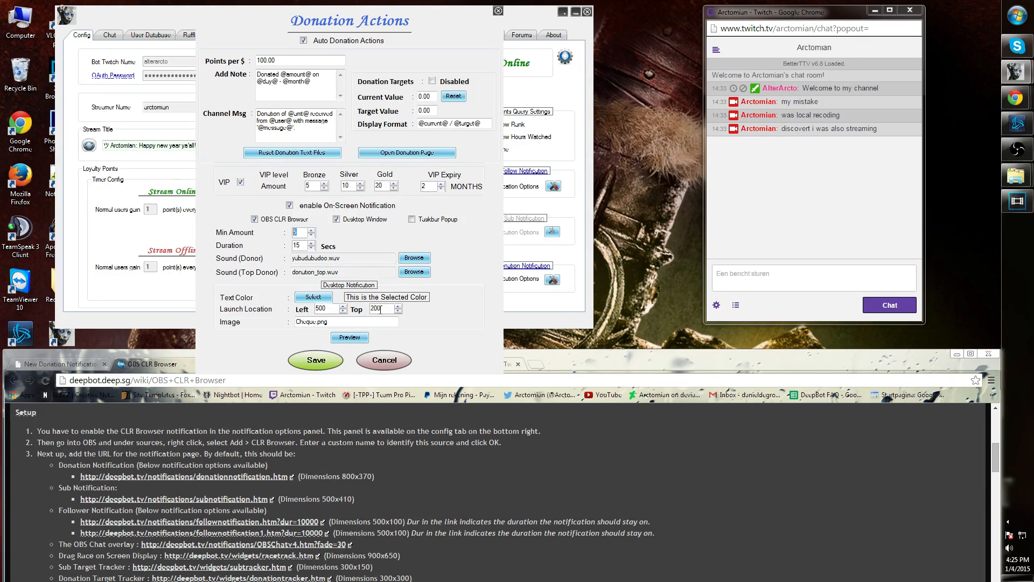
# Step: Set the donation notification text color to yellow, then view the Custom Donation Notification Gallery topic
pyautogui.click(313, 297)
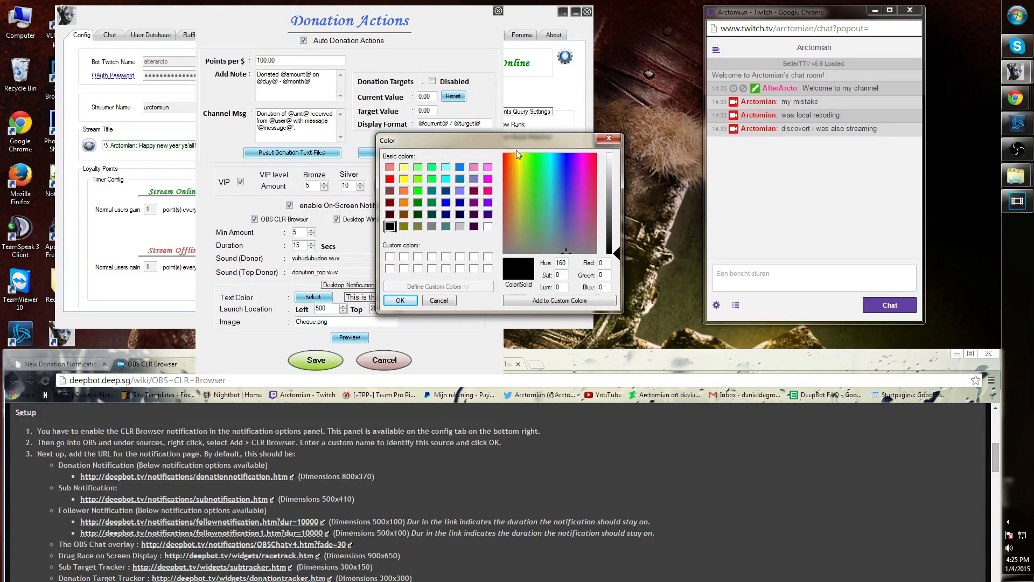
pyautogui.click(399, 301)
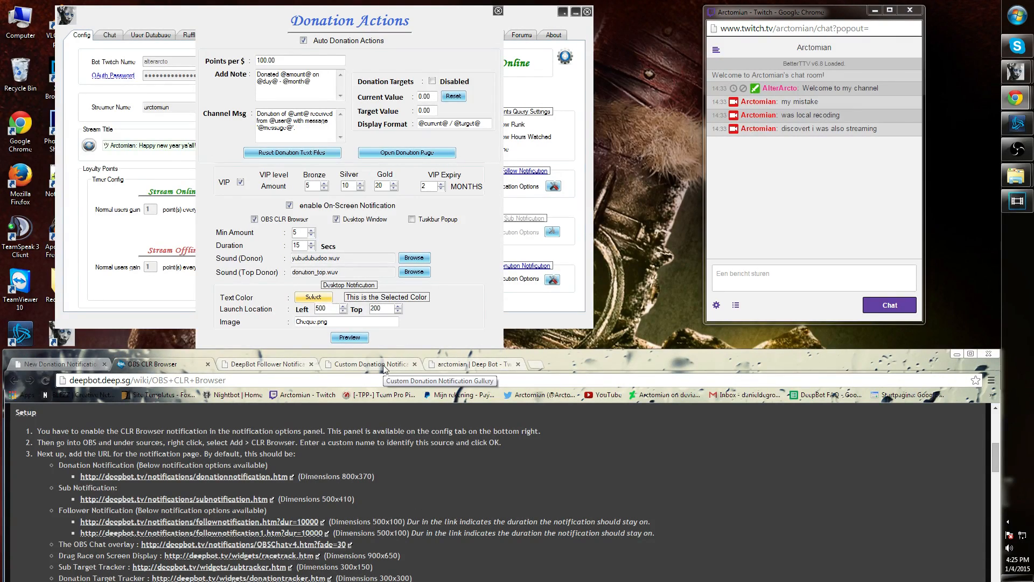
pyautogui.click(264, 364)
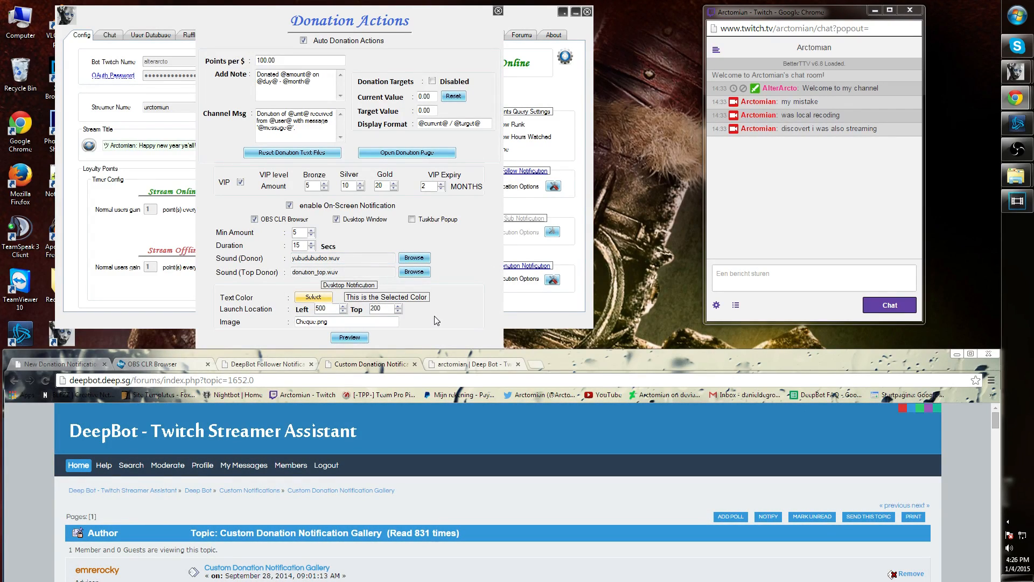
# Step: Browse the gallery's notification designs and CSS code, then close the Donation Actions dialog
pyautogui.click(316, 321)
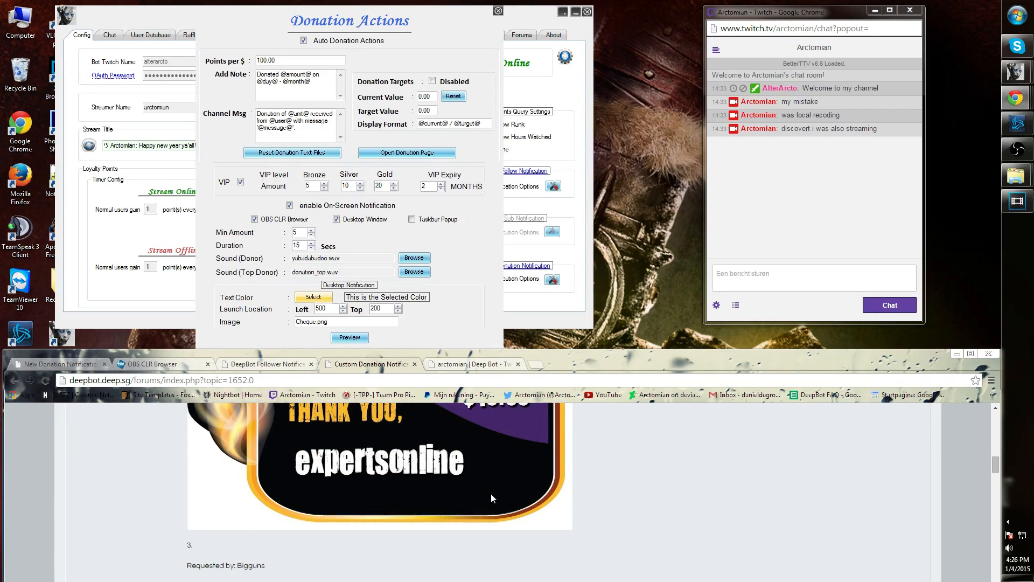
pyautogui.scroll(-3)
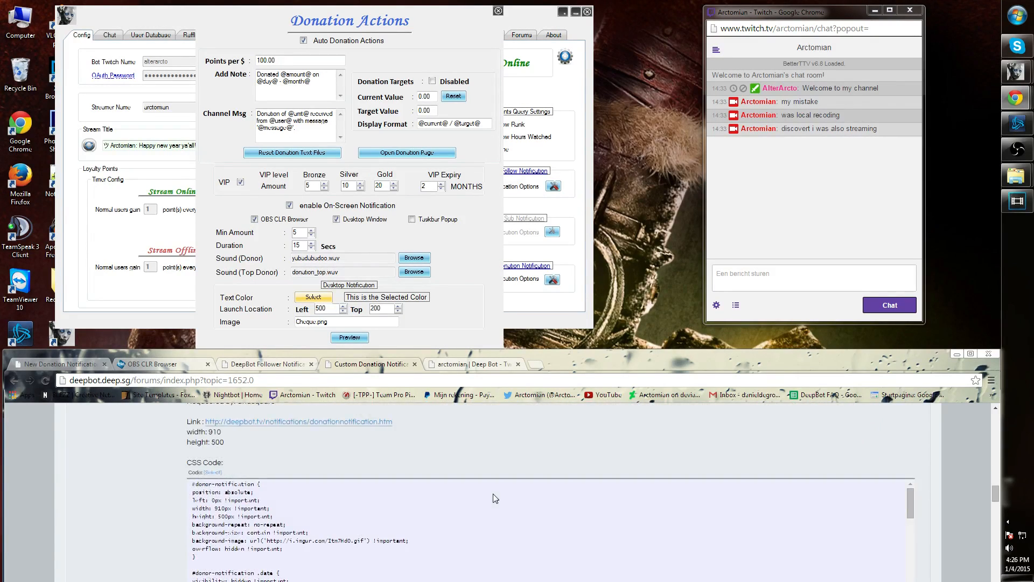
pyautogui.scroll(-3)
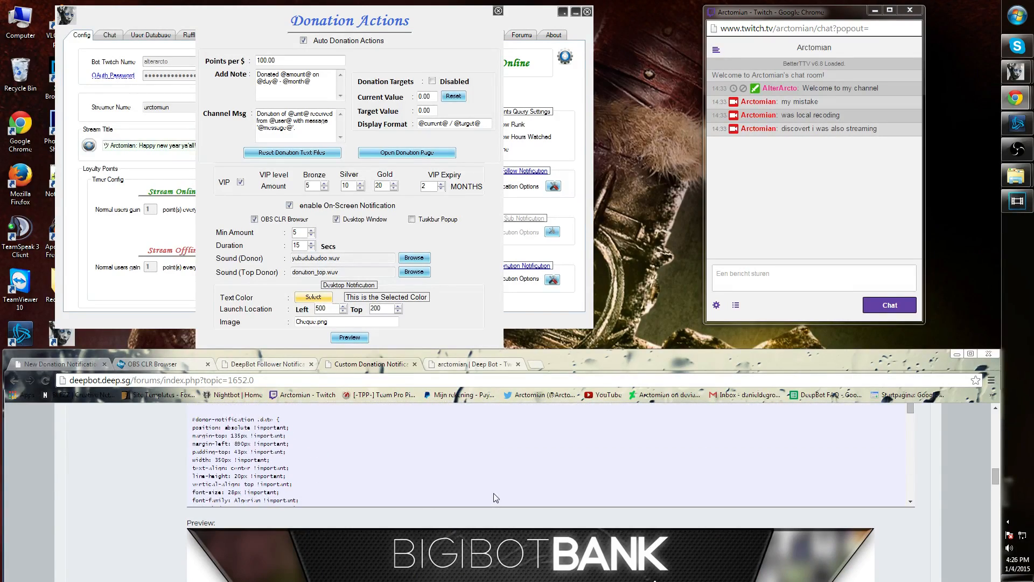
pyautogui.scroll(-3)
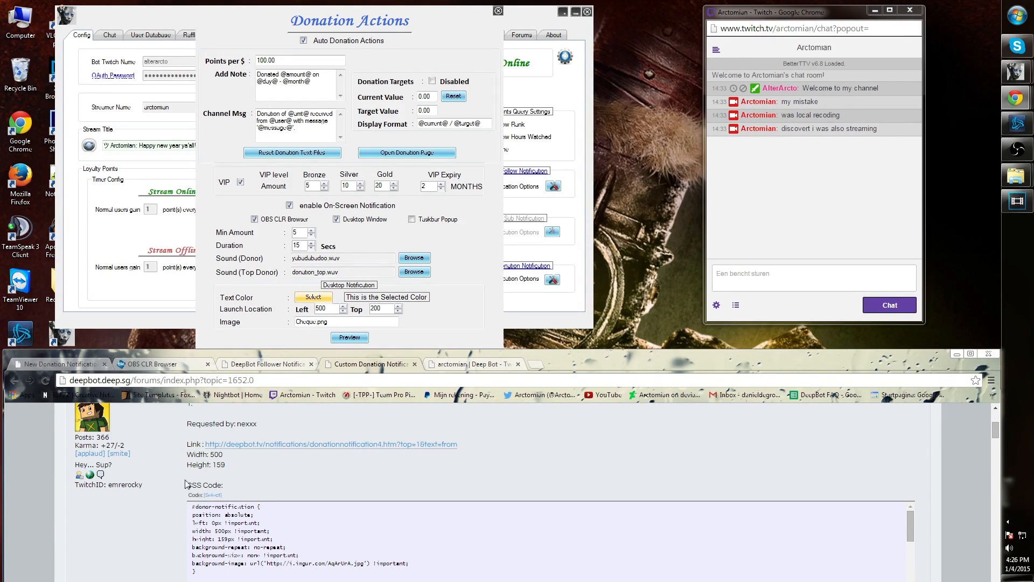
pyautogui.moveTo(285, 516)
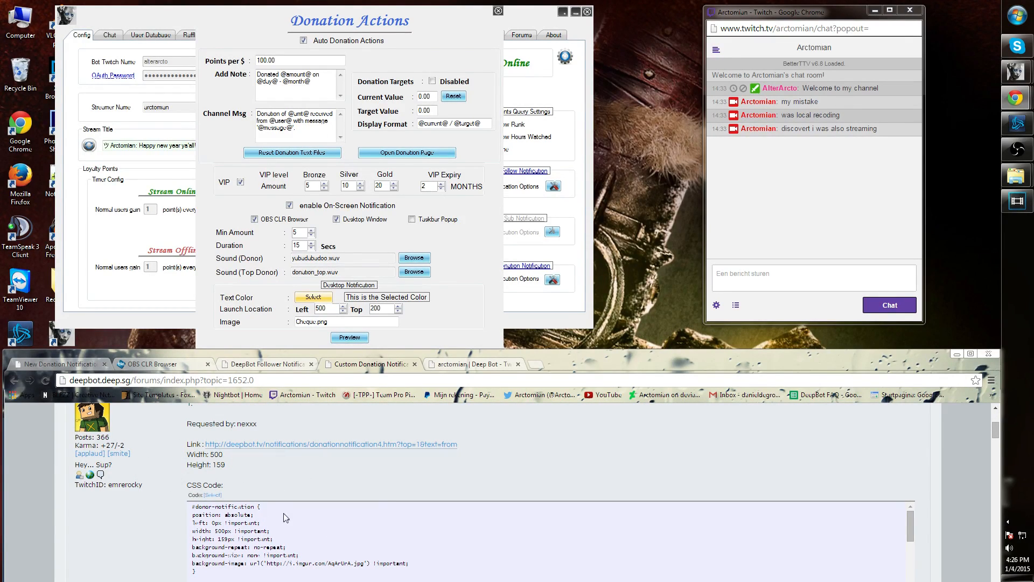
pyautogui.click(498, 10)
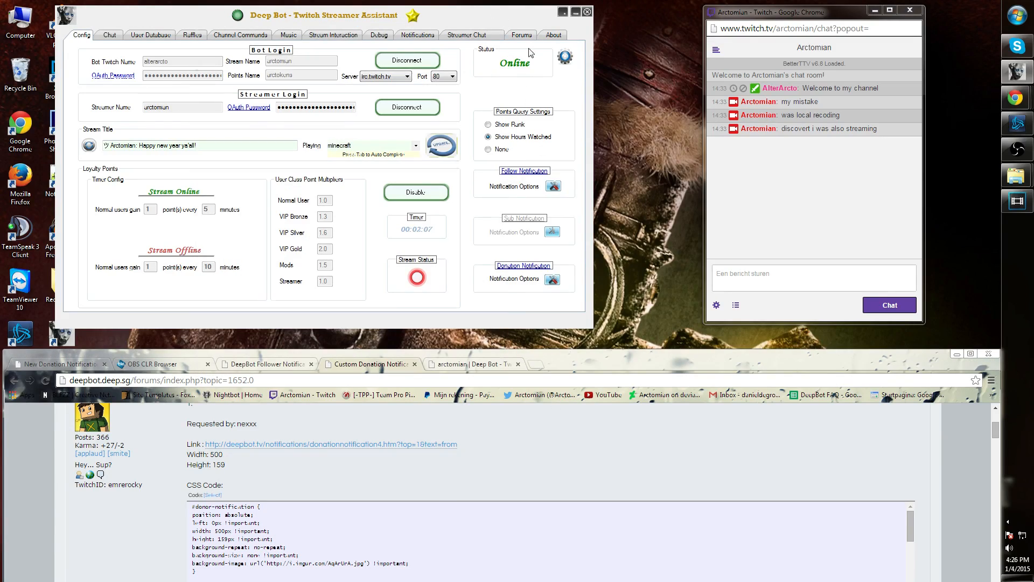